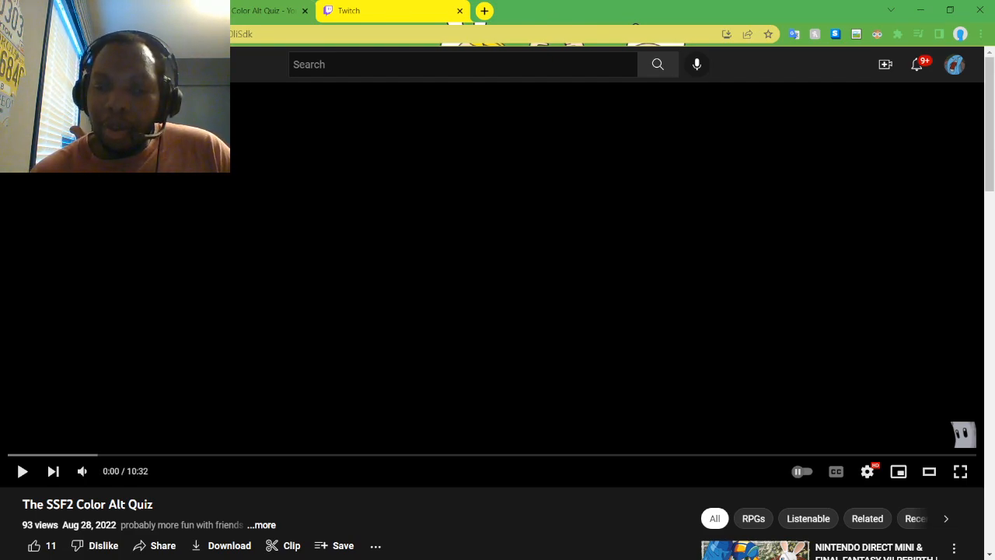
Step: Expand the SSF2 Color Alt Quiz description with '...more' and scroll through it
scroll(down, 3)
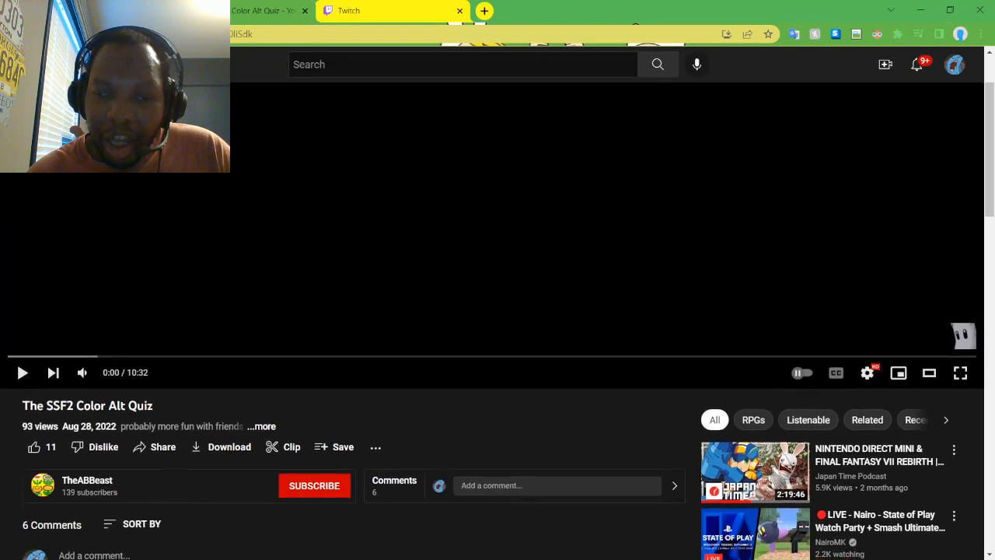
click(261, 426)
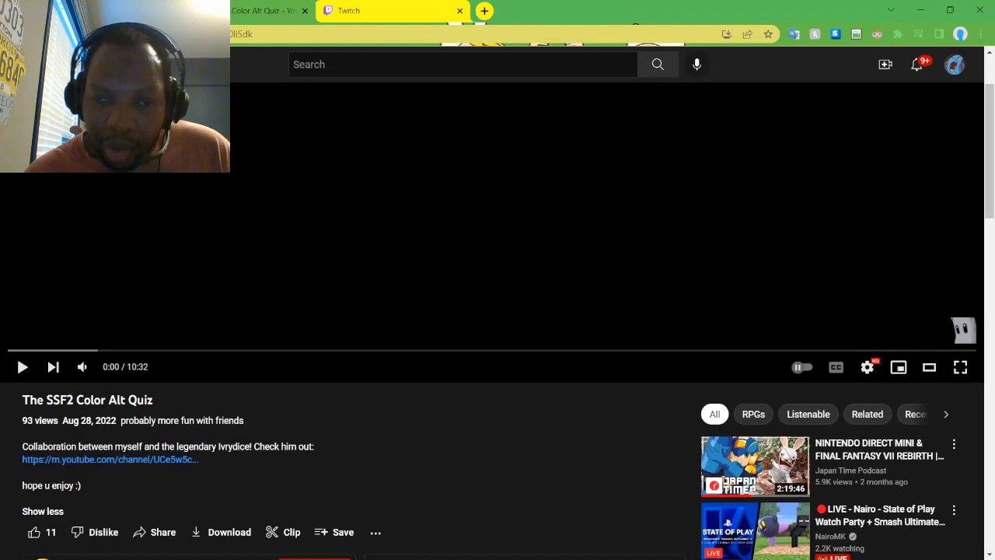
scroll(down, 3)
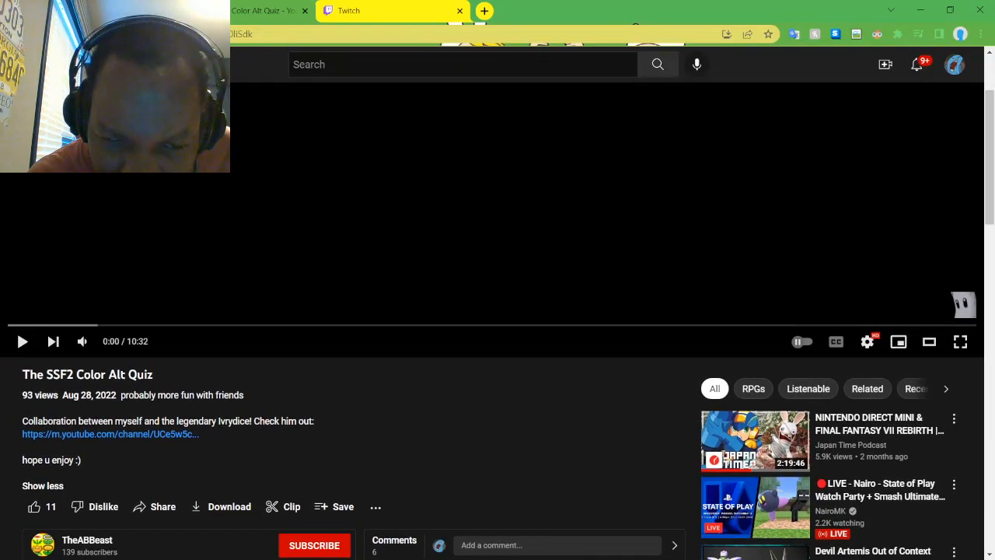
scroll(down, 3)
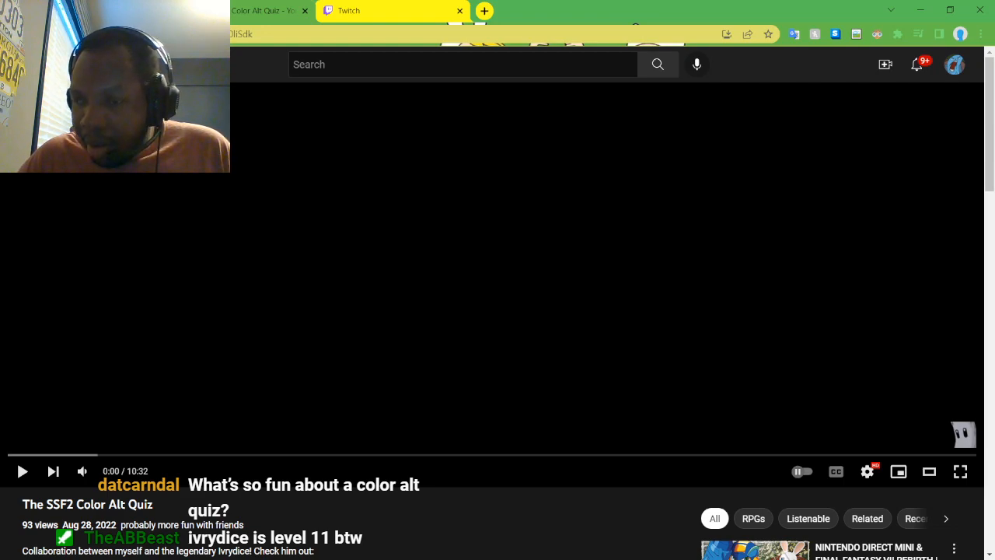
Step: Start the SSF2 Color Alt Quiz video from its title card
click(867, 471)
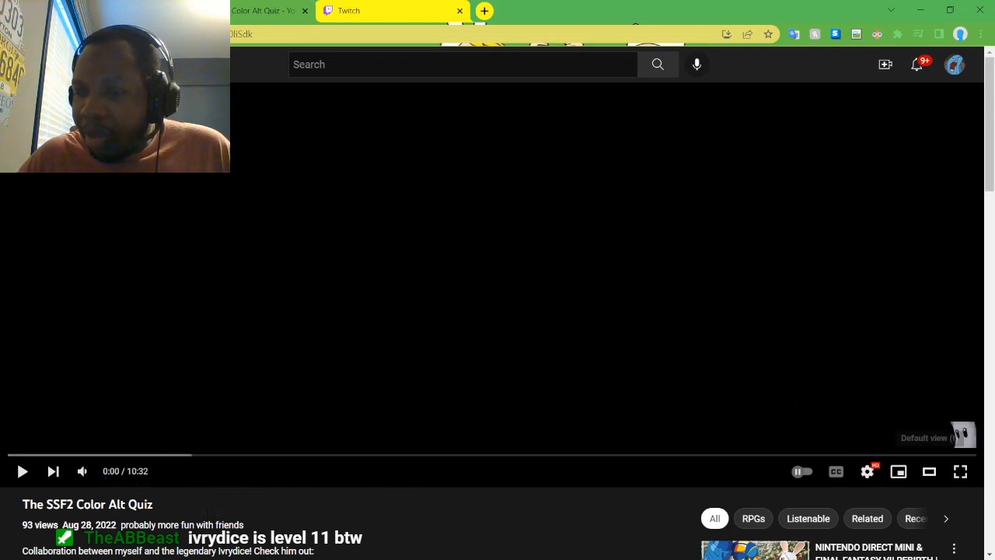
mouse_move(960, 471)
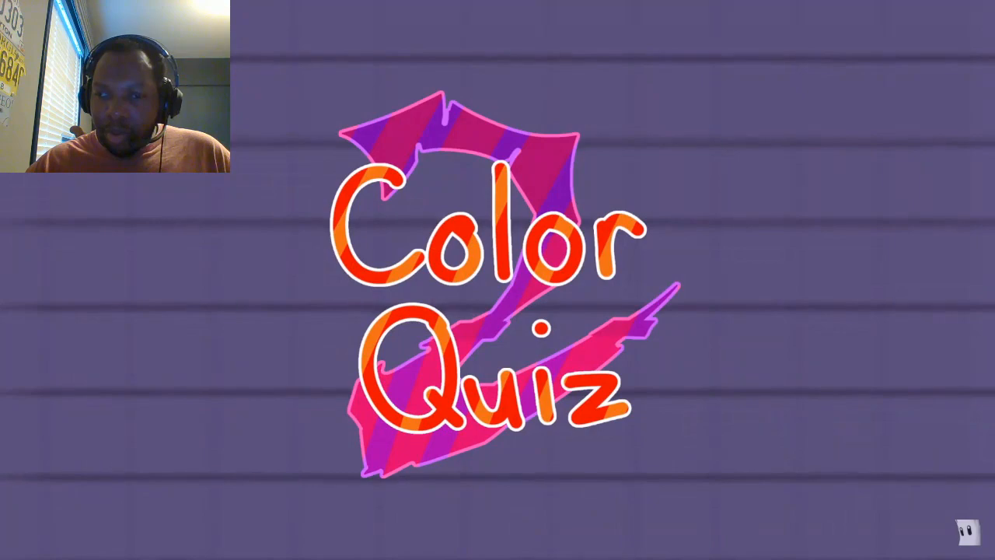
Step: Pause the quiz at 0:16 on the Rules screen
click(498, 280)
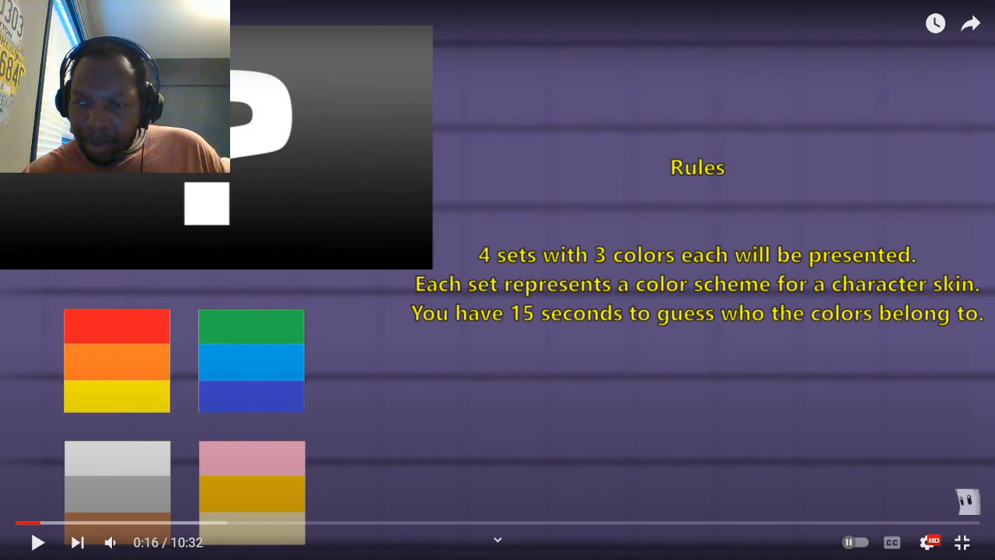
Step: Resume past the continued rules and pause at 1:03 on the purple screen
click(38, 542)
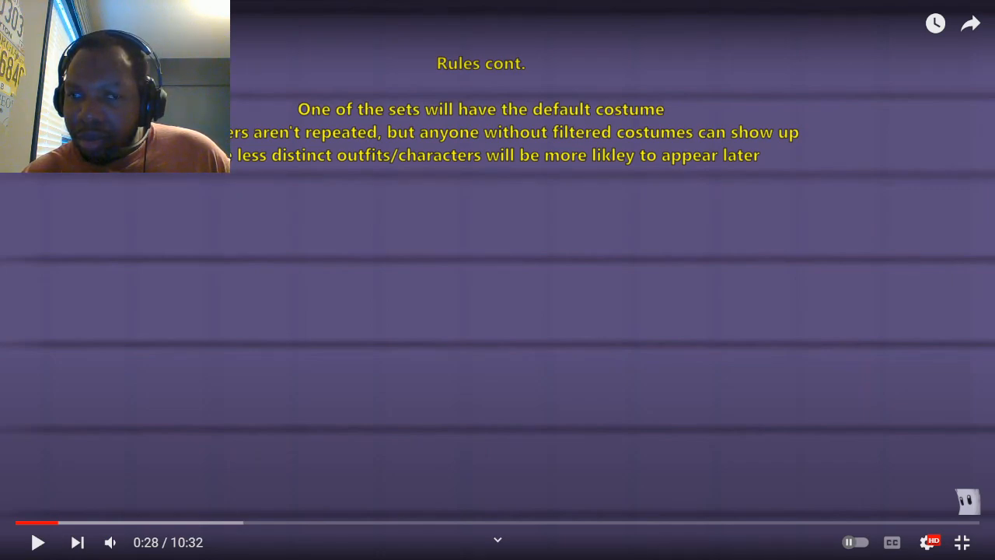
click(38, 541)
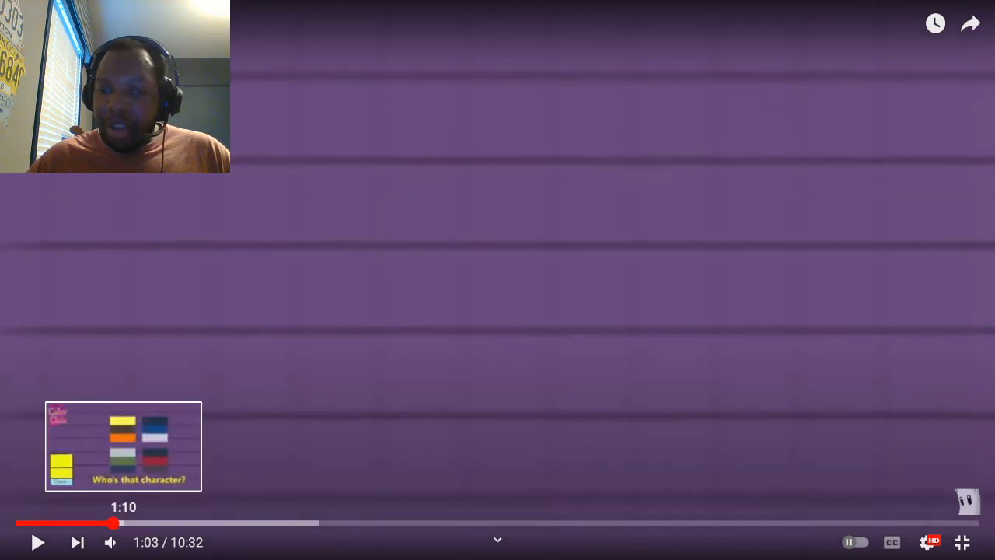
Step: Play on to the 'Who's that character?' question with four colour palettes
click(116, 523)
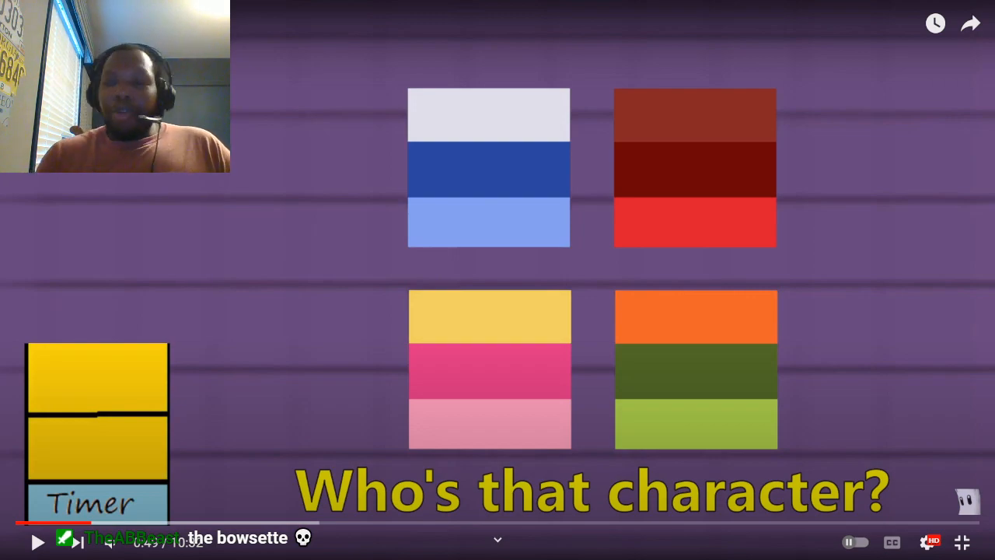
Step: Resume the quiz on to the later question at 3:26
click(497, 280)
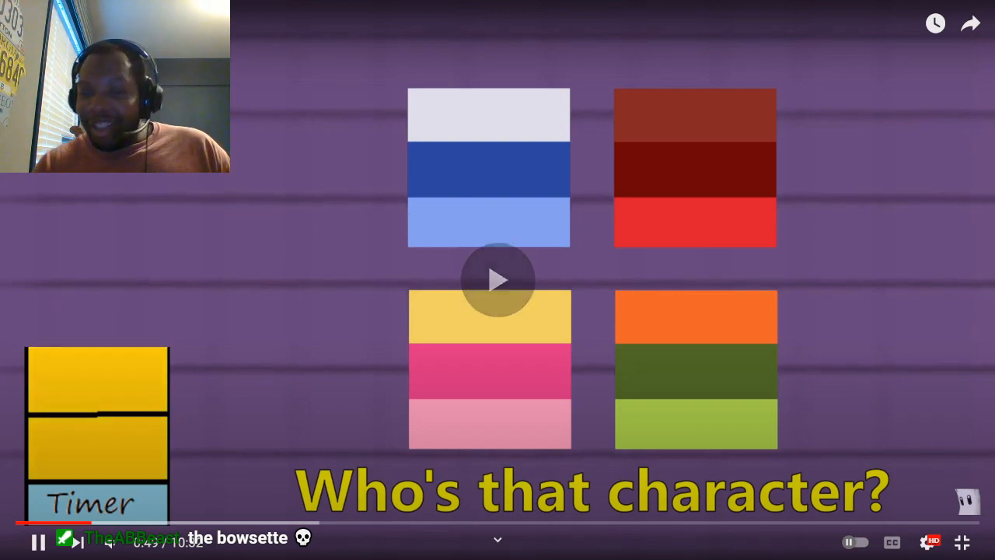
click(497, 280)
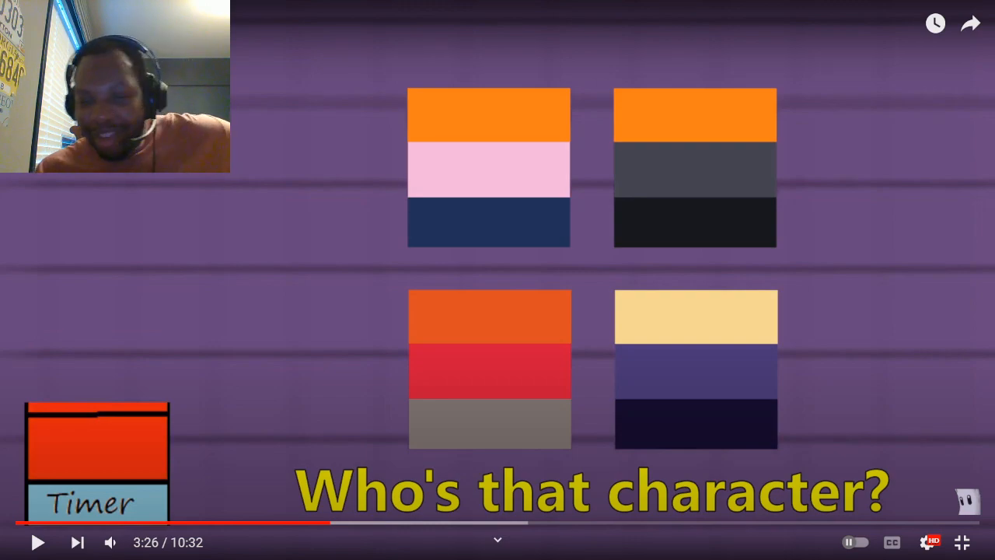
click(38, 542)
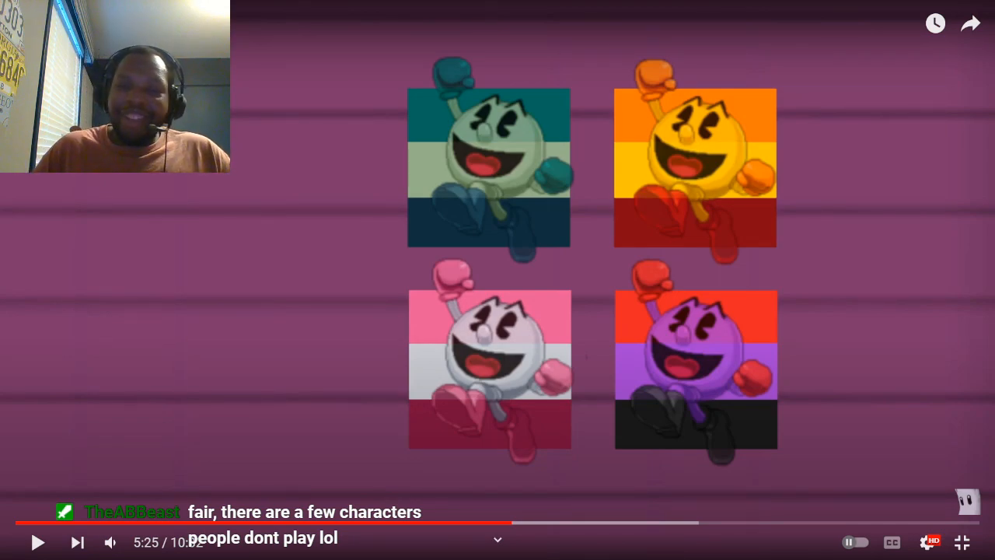
Step: Resume after the Pac-Man round and stop at 5:45 on Link's alternates
click(498, 280)
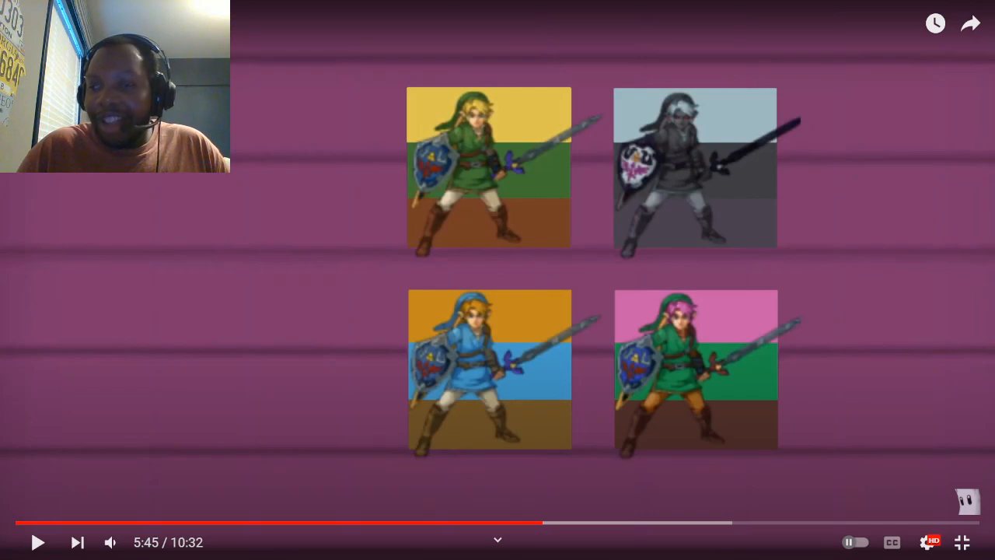
Step: Resume after the Link round and pause at 6:28 on Jigglypuff's alternates
click(497, 280)
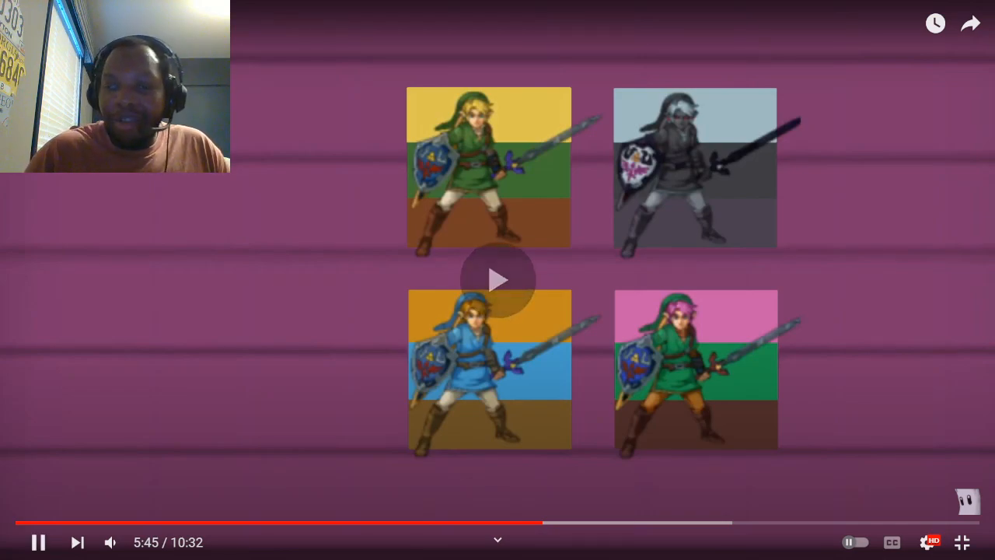
click(498, 280)
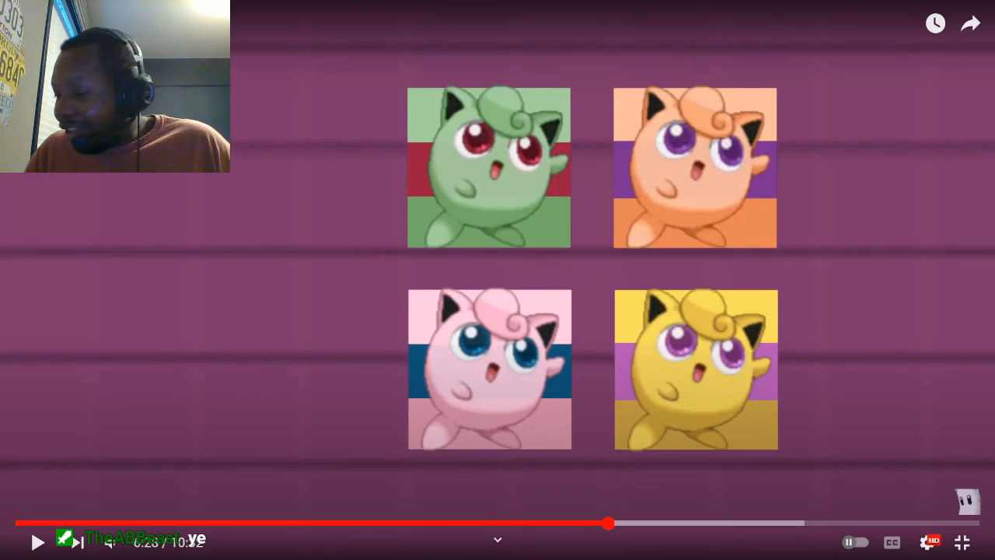
Step: Resume after the Jigglypuff round and pause at 7:41 on Chibi-Robo's alternates
click(38, 542)
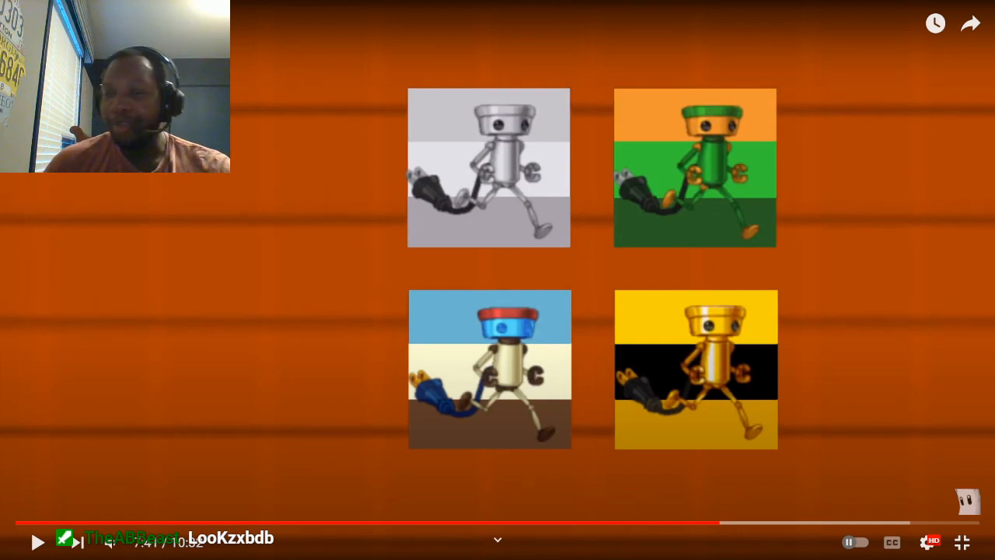
click(37, 542)
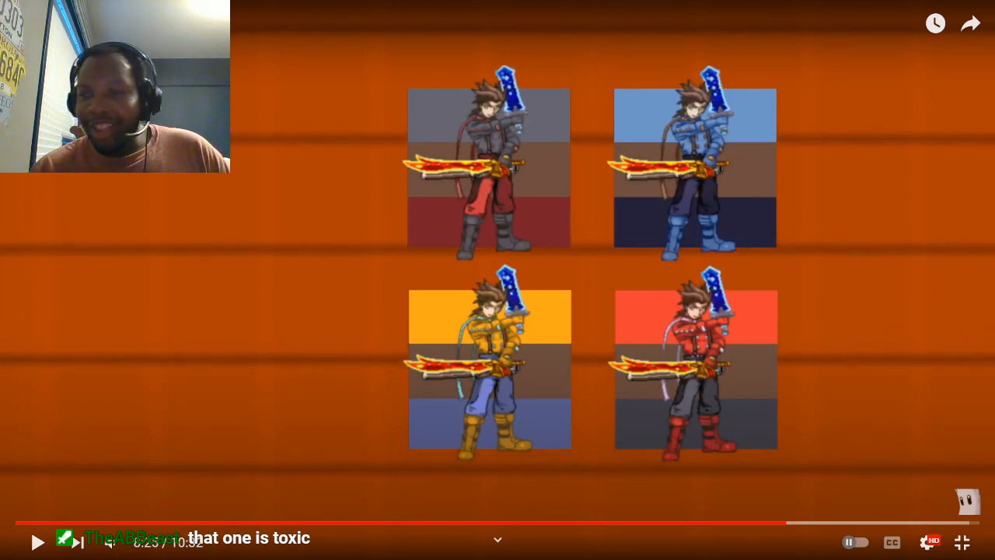
Step: Resume past the swordsman alts to the question with four dark colour sets
click(37, 540)
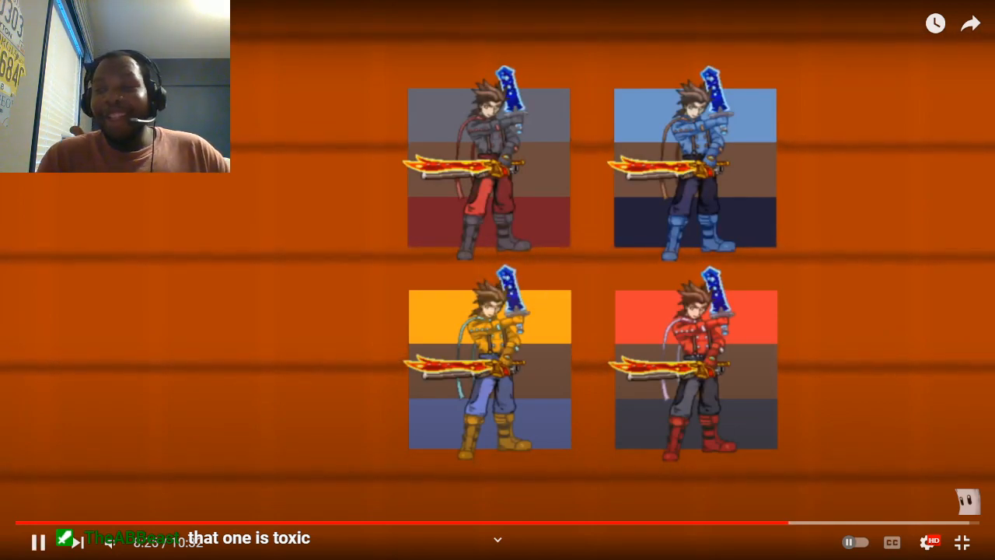
click(37, 542)
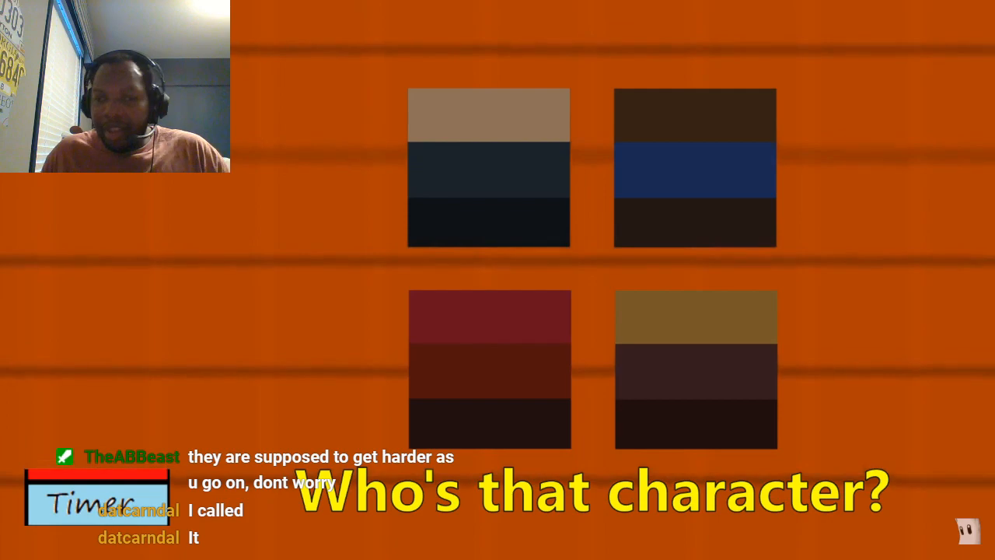
Step: Pause the quiz on the whip-wielding character's reveal, then resume playback
click(498, 280)
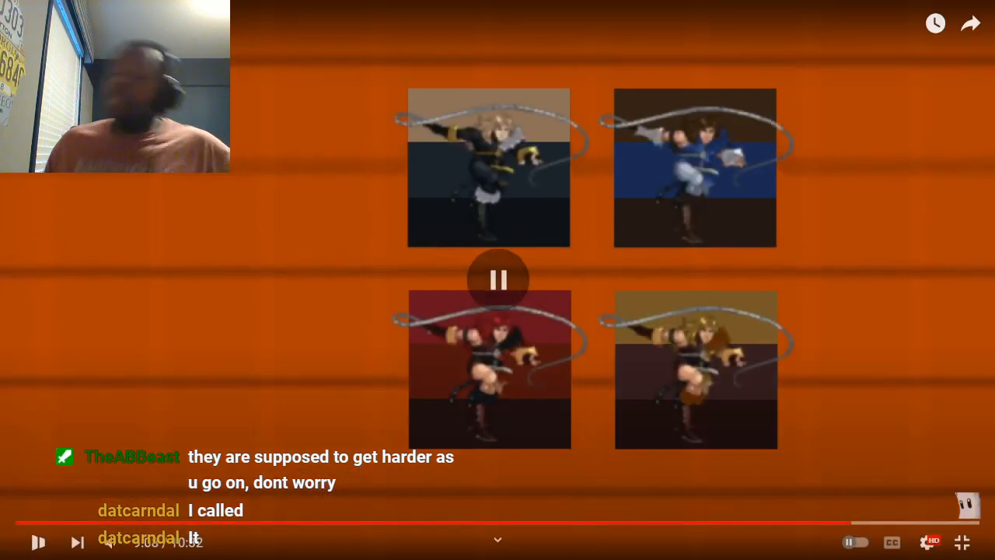
click(497, 280)
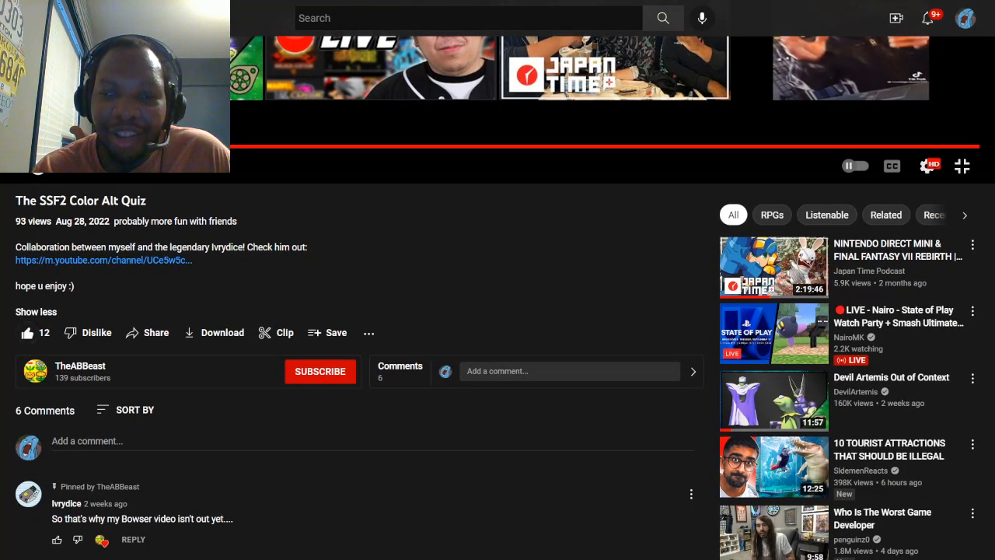
Step: Scroll down past the pinned comment through the six viewer comments
scroll(down, 3)
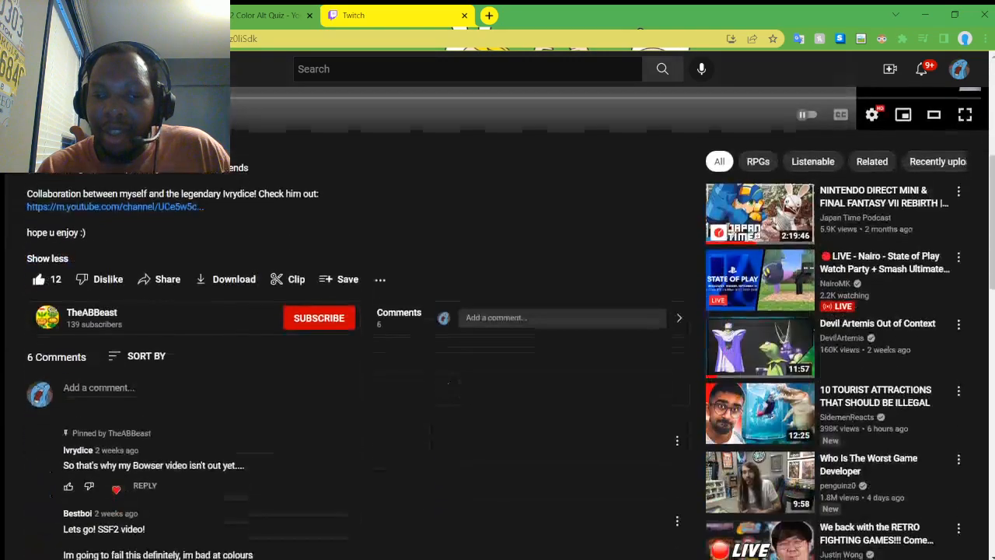
scroll(down, 3)
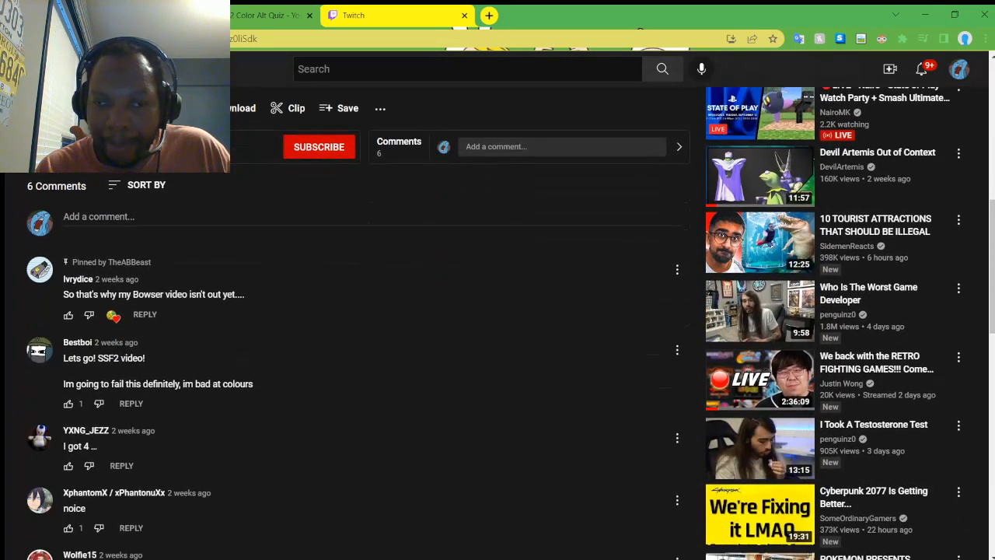
scroll(down, 3)
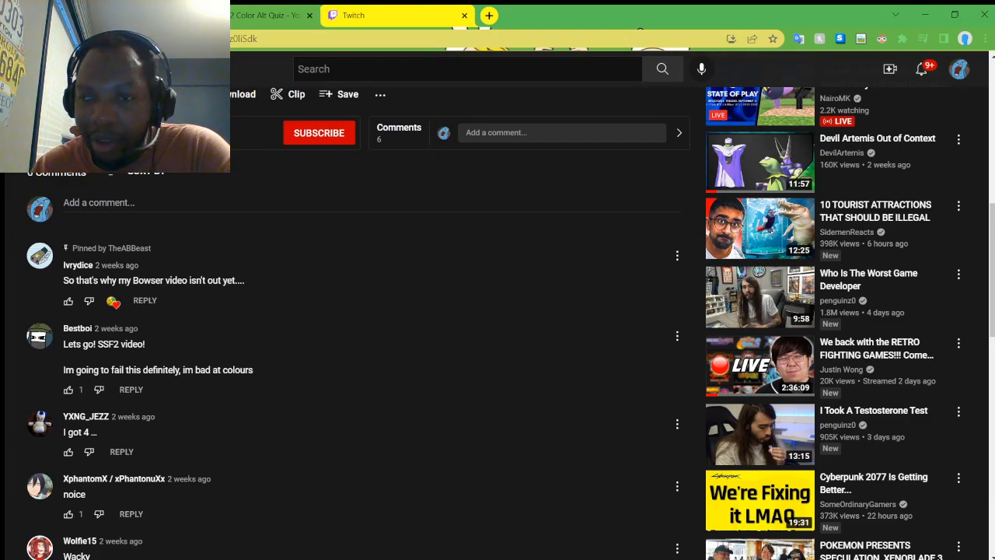
scroll(down, 3)
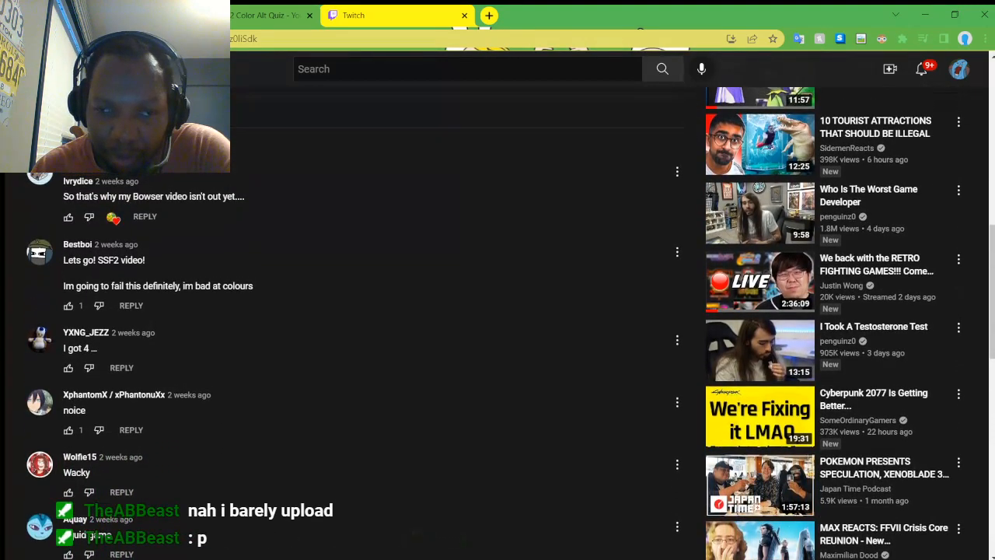
scroll(down, 3)
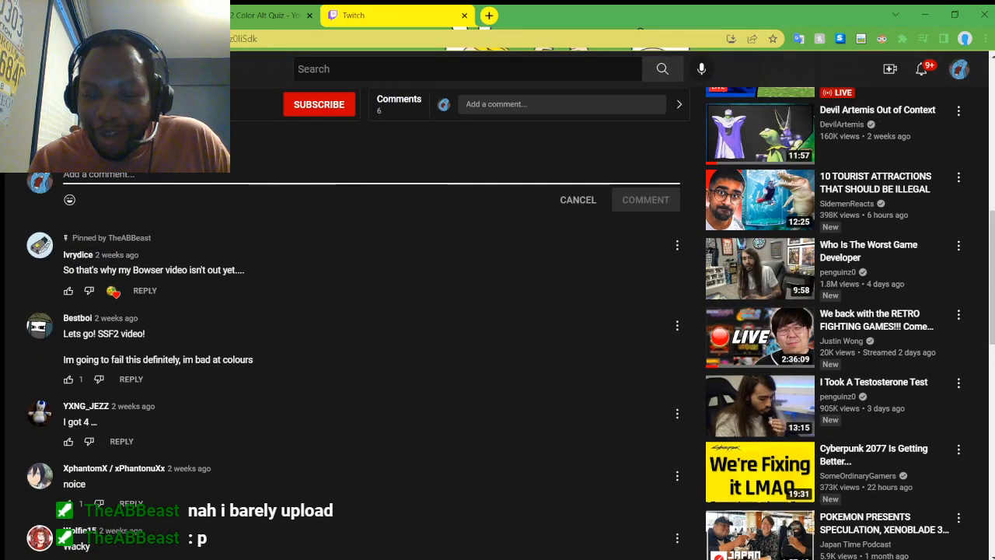
Step: Post the comment "10/10 quiz bruh. Had some tricky ones in there" under the video
text(10/10)
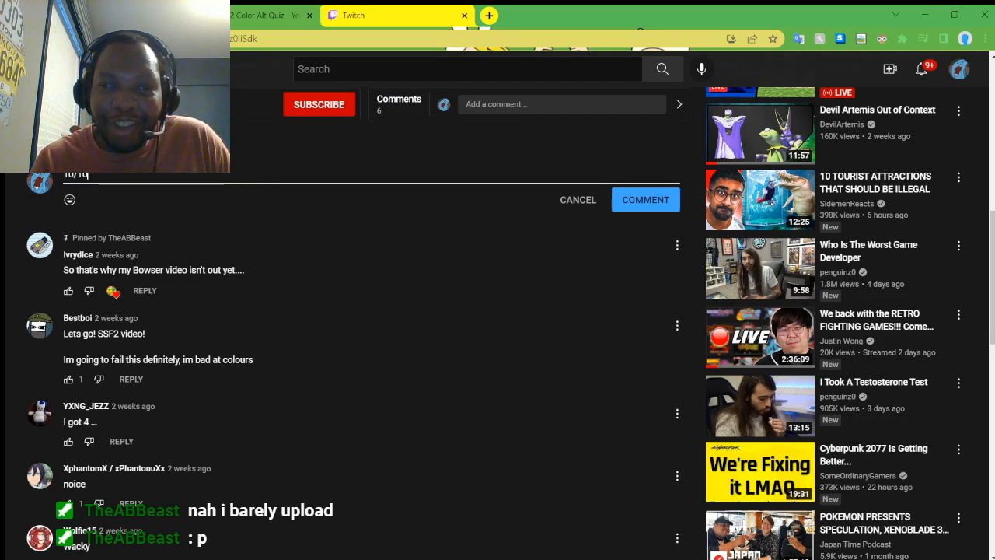
text(quiz bri)
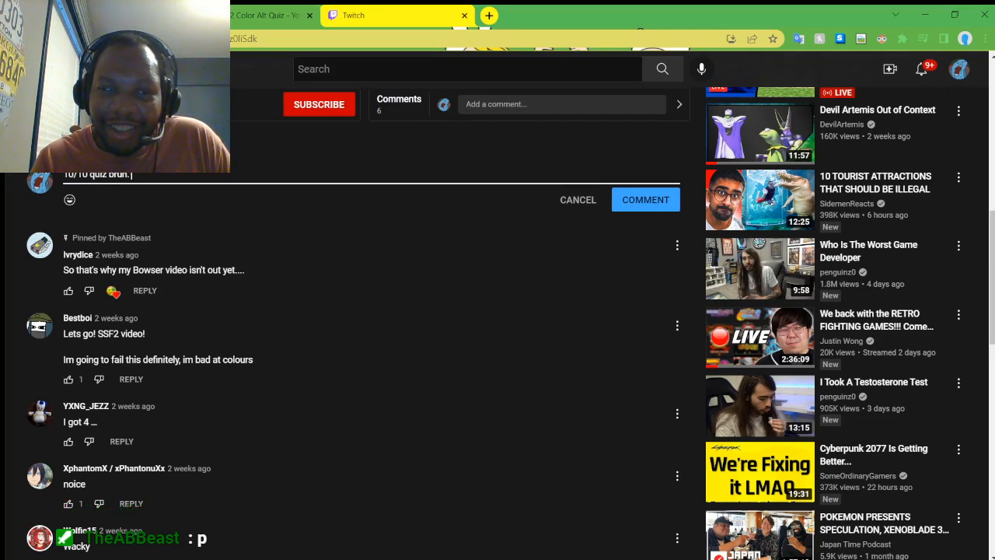
text(Had)
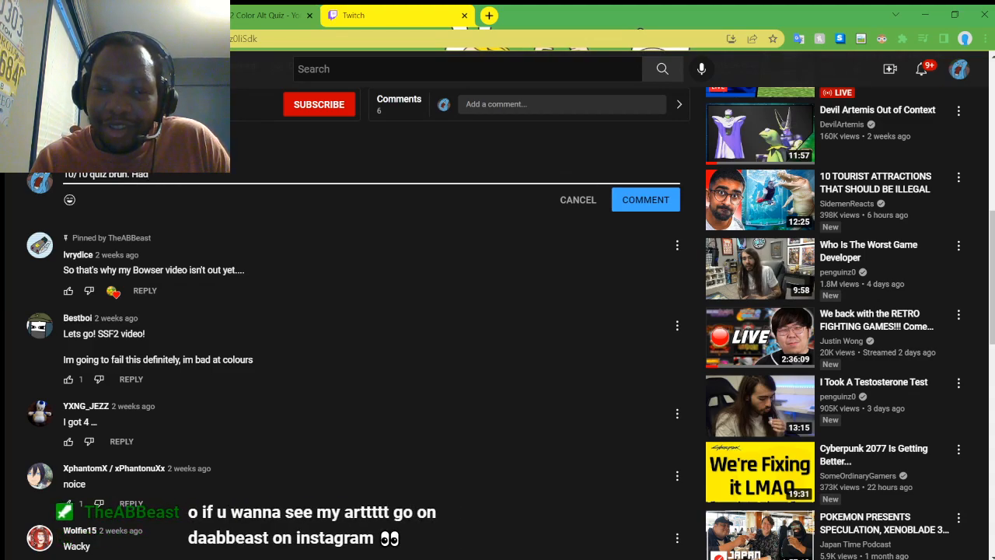
text(some th)
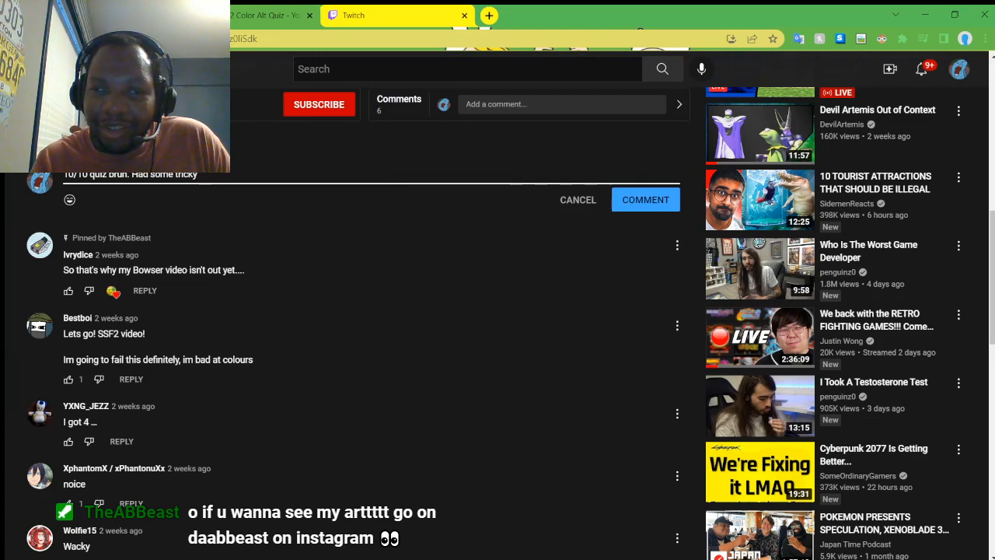
text(ones)
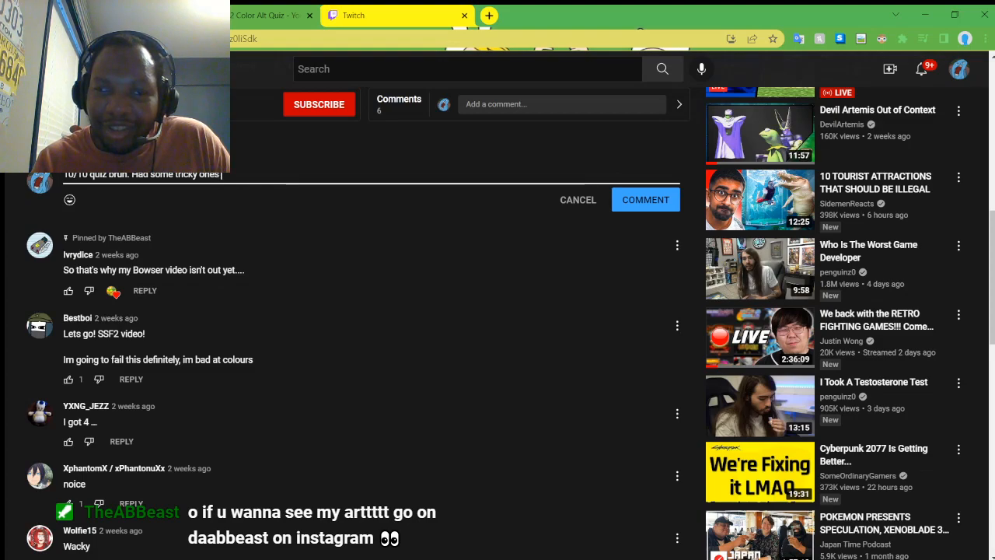
text(in there)
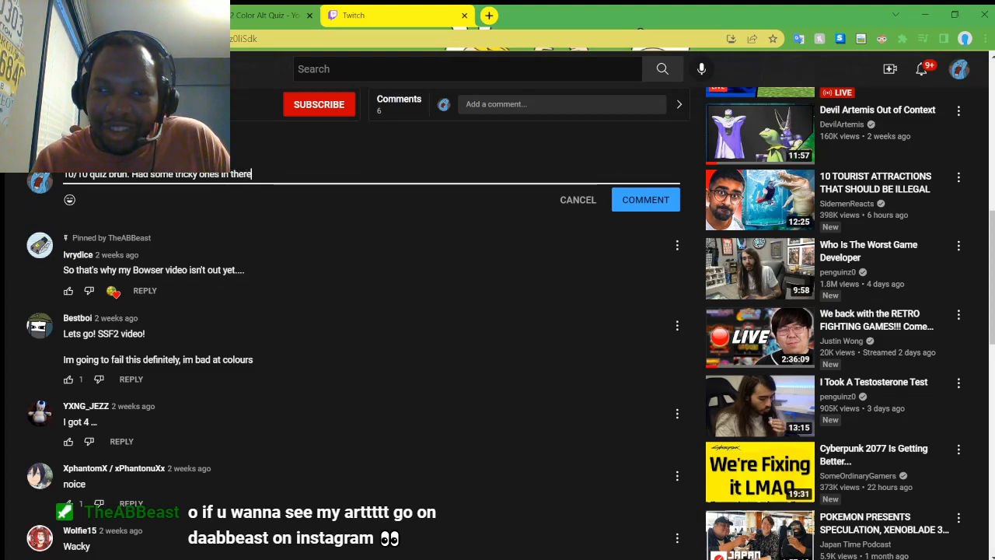
click(645, 200)
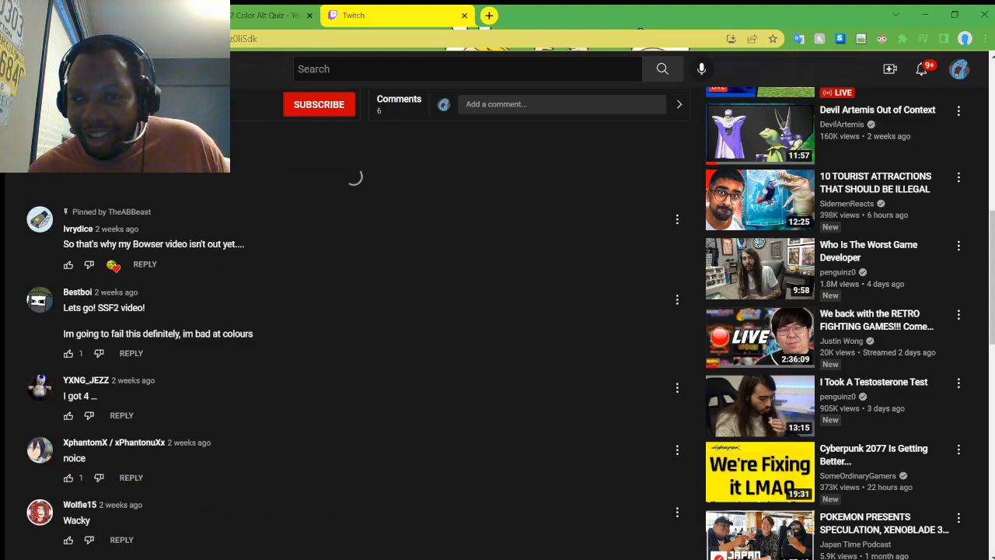